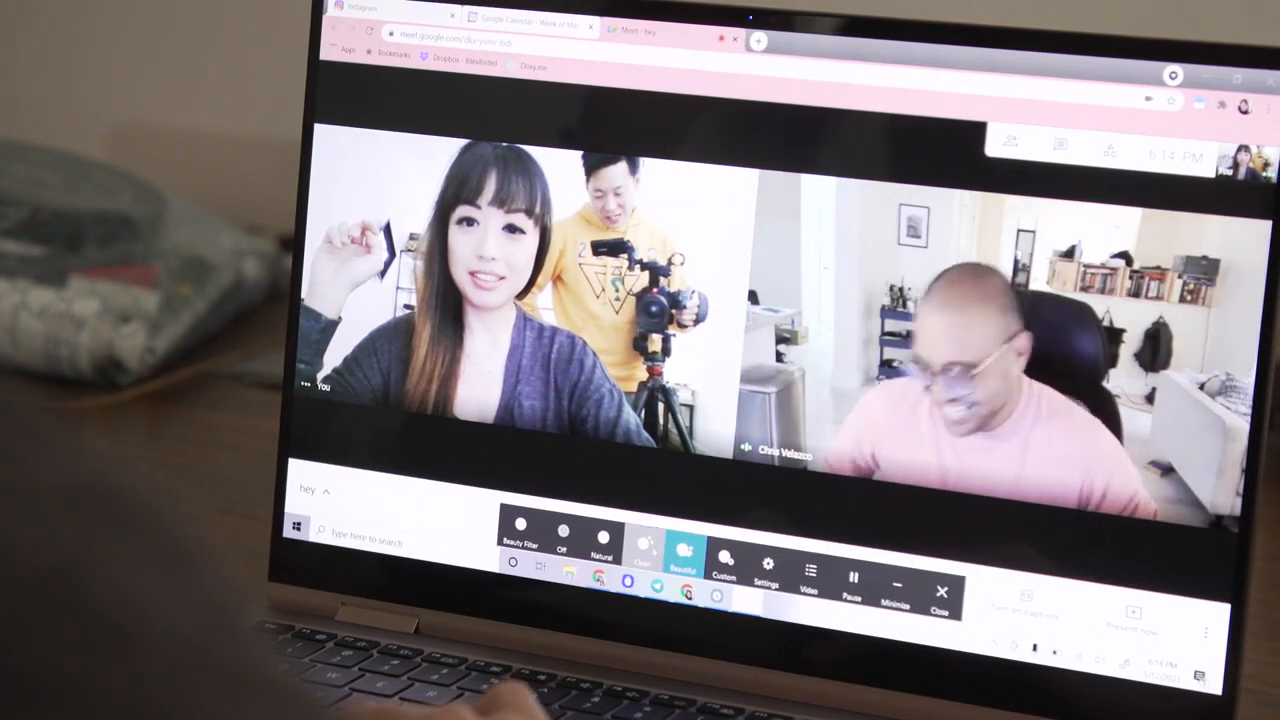
Switch the beauty filter to Custom and tick Cute nose under Shape in User settings.
click(646, 557)
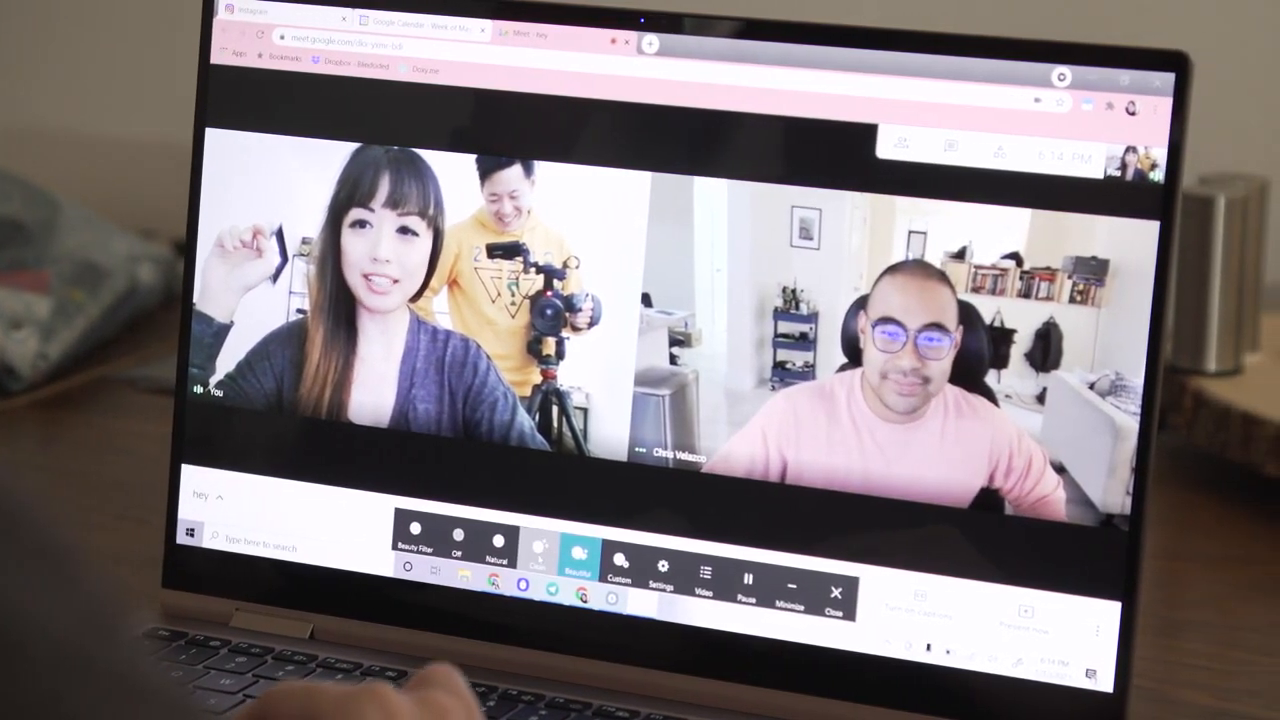
click(532, 555)
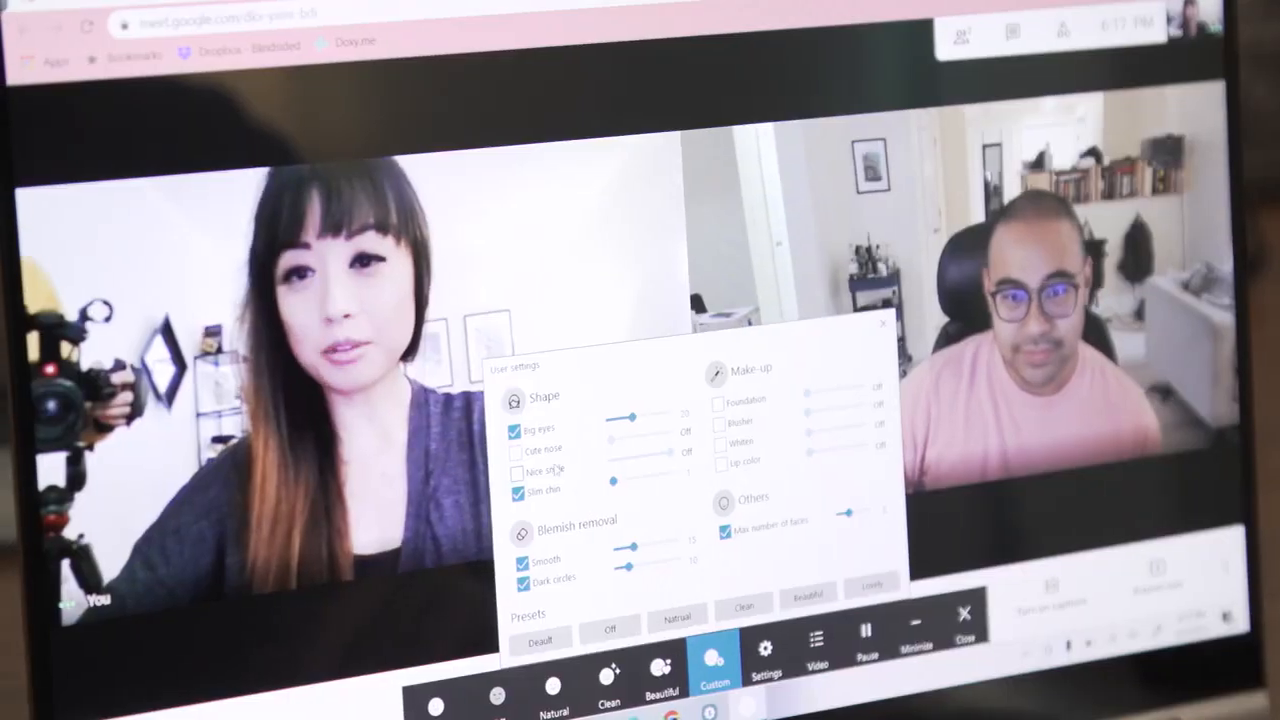
click(520, 451)
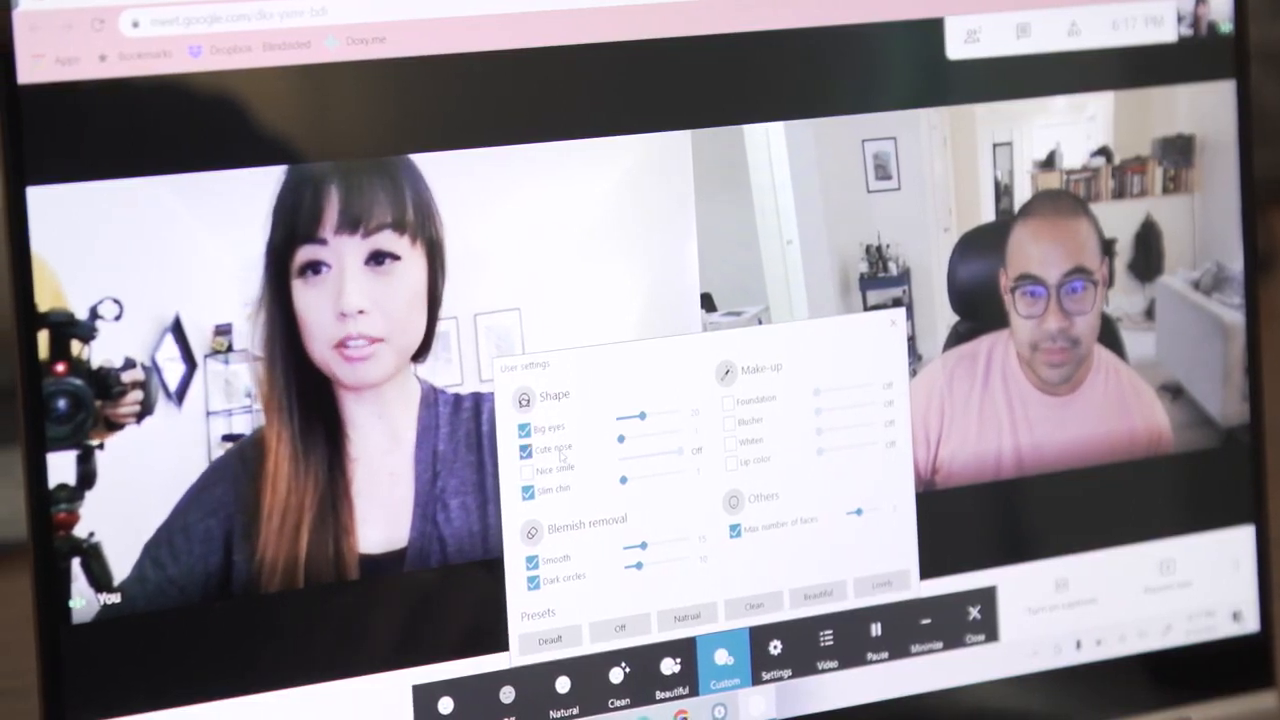